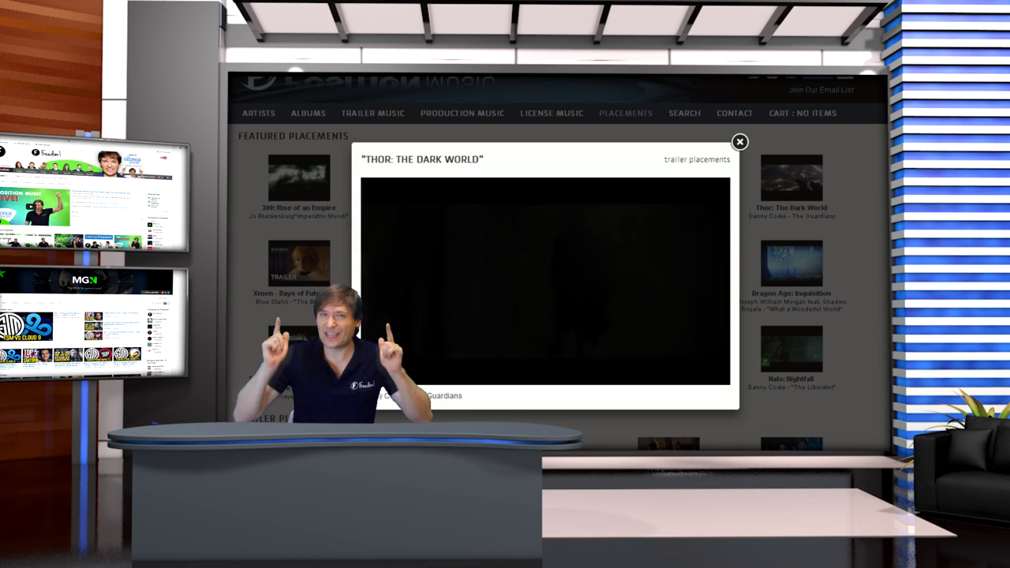
Dismiss the Thor: The Dark World popup and view Production Music albums with Garador's Flight playing
{"action": "left_click", "coordinate": [740, 142]}
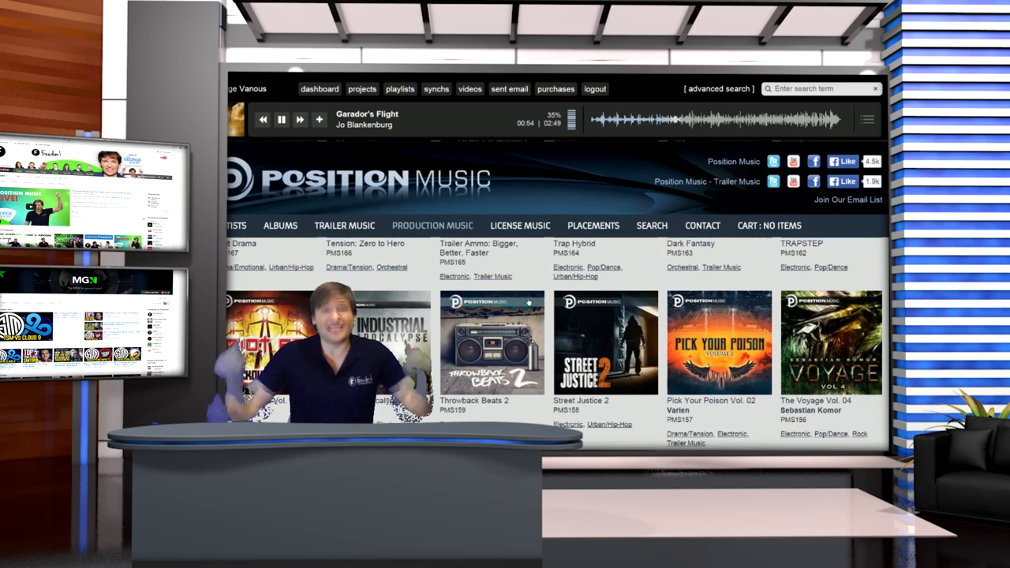
Scroll the catalogue down to Trailer Ammo: Subterfuge and Twisted Reality albums
{"action": "scroll", "scroll_direction": "down", "scroll_amount": 3}
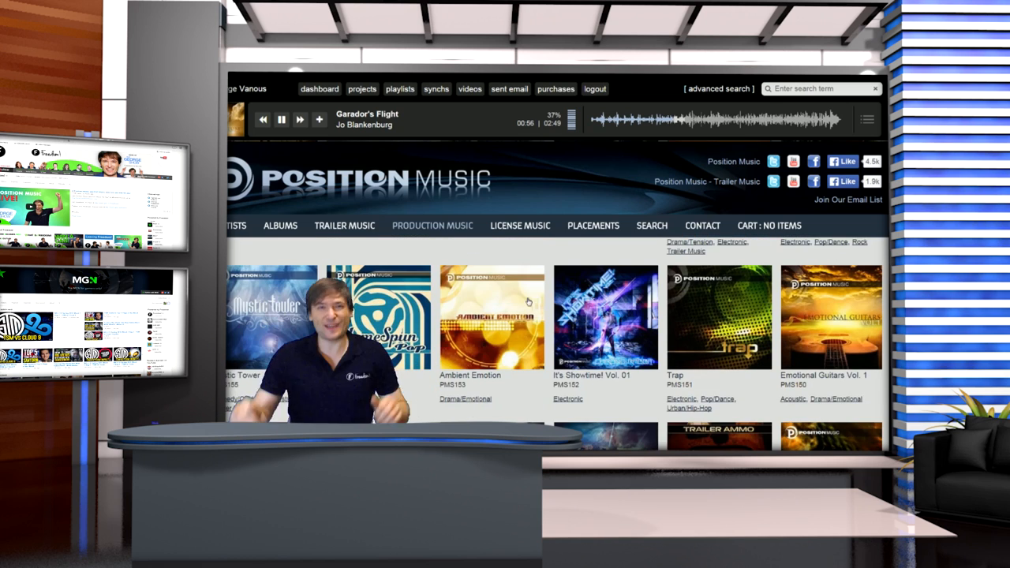
{"action": "scroll", "scroll_direction": "down", "scroll_amount": 3}
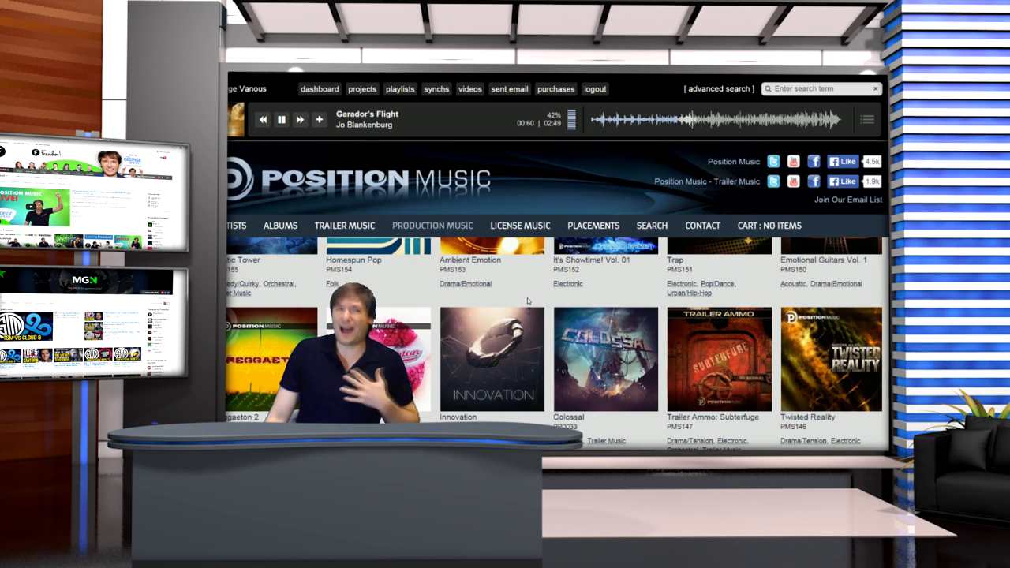
{"action": "scroll", "scroll_direction": "down", "scroll_amount": 3}
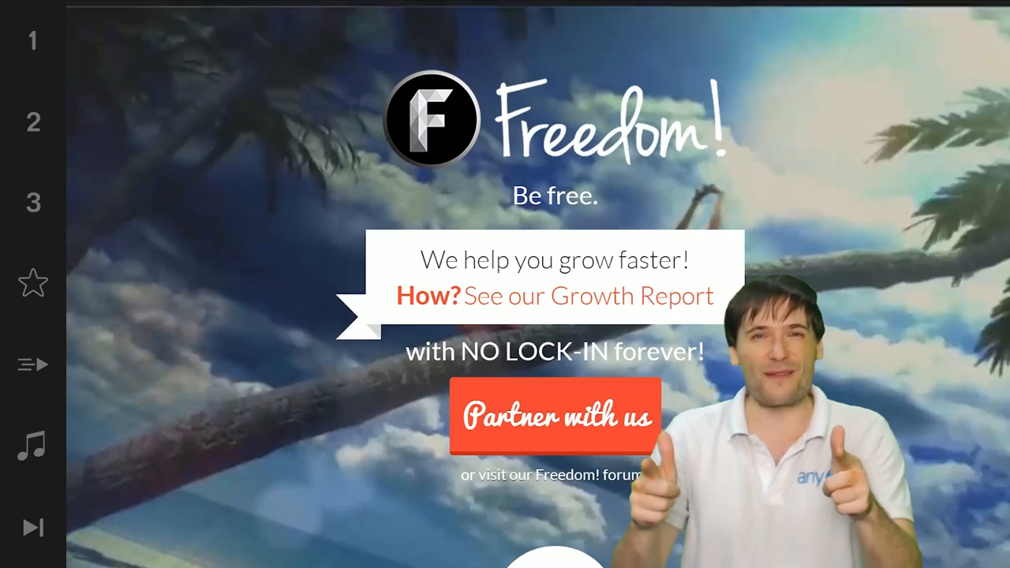
Scroll past the revenue banner to the Revenue share, Content ID and Music benefits grid
{"action": "scroll", "scroll_direction": "down", "scroll_amount": 3}
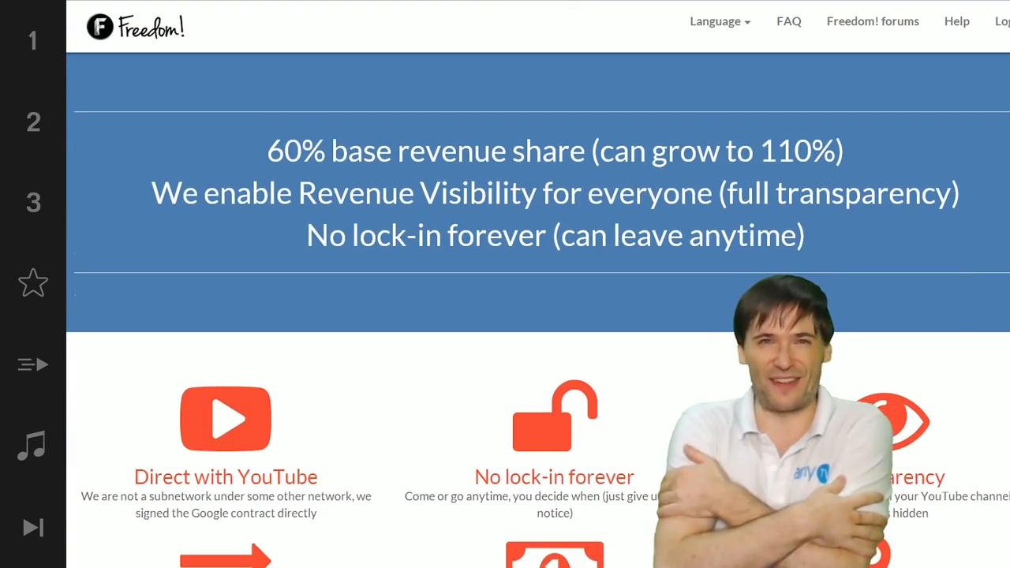
{"action": "scroll", "scroll_direction": "down", "scroll_amount": 3}
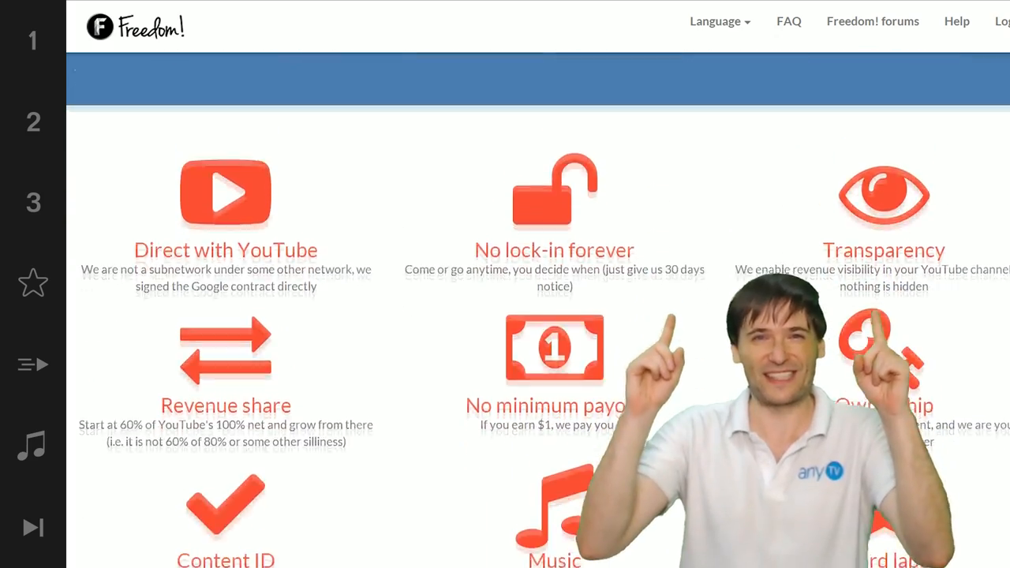
{"action": "scroll", "scroll_direction": "down", "scroll_amount": 3}
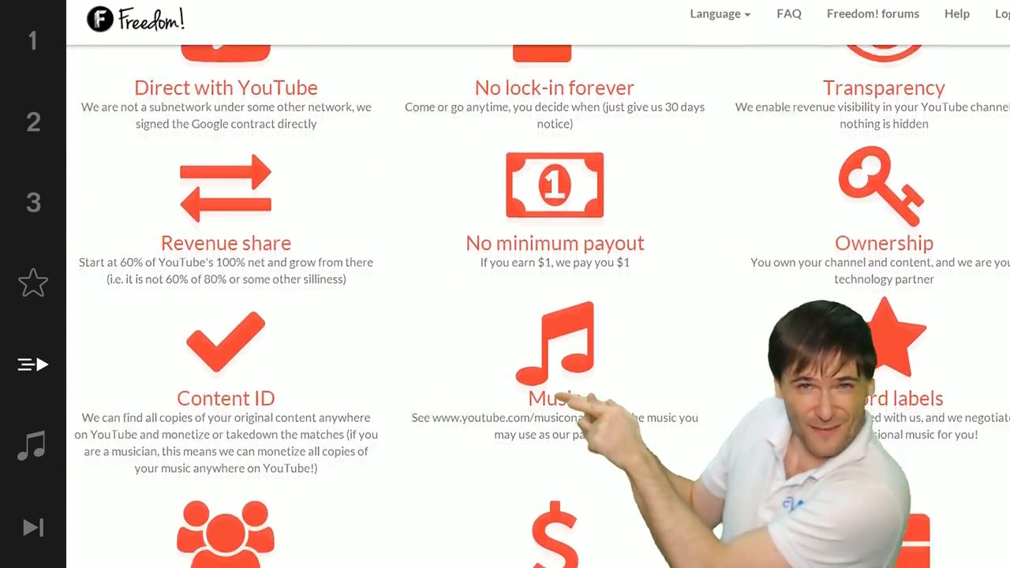